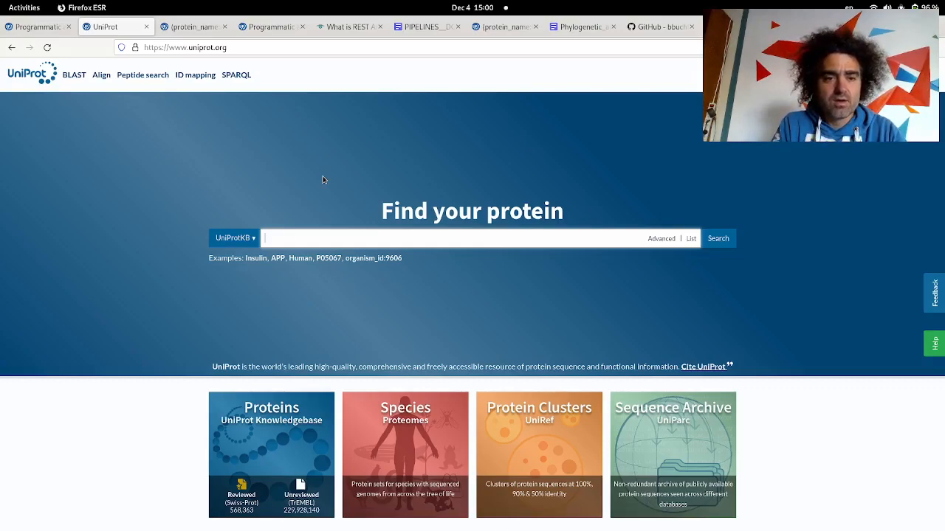
Switch the search database to Proteomes and search for 'chimpanzee'.
{"action": "left_click", "coordinate": [233, 238]}
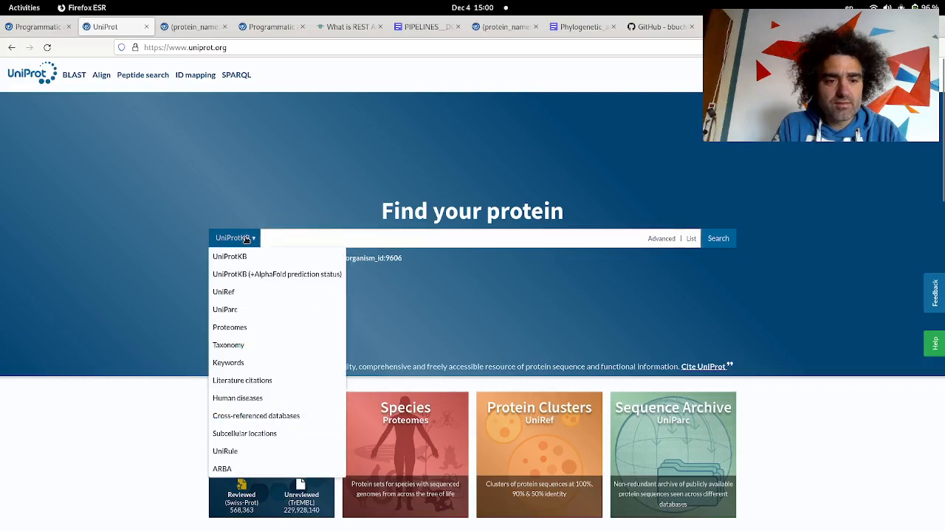
{"action": "left_click", "coordinate": [230, 328]}
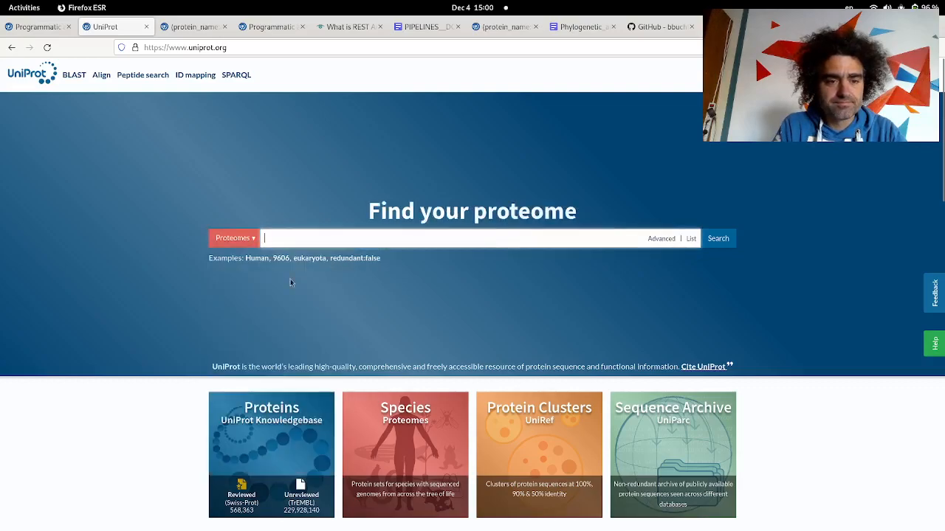
{"action": "left_click", "coordinate": [301, 237]}
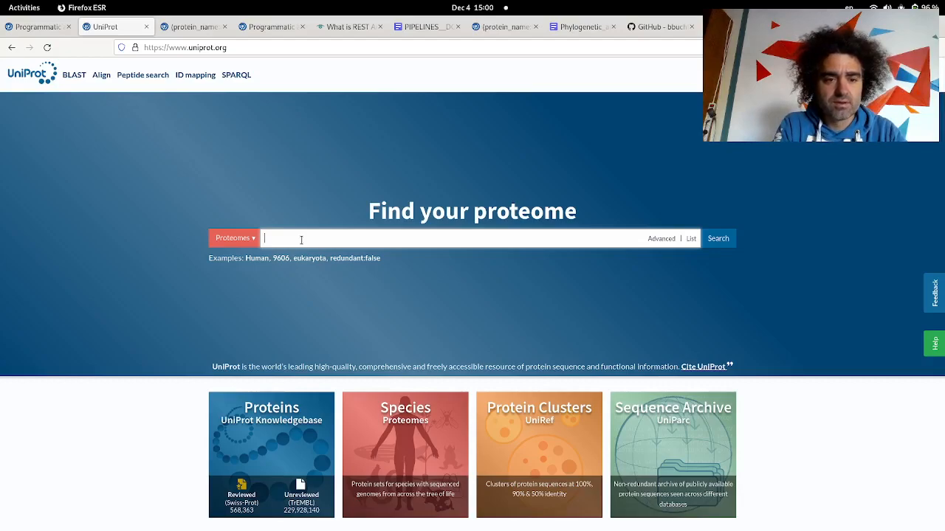
{"action": "type", "text": "pa"}
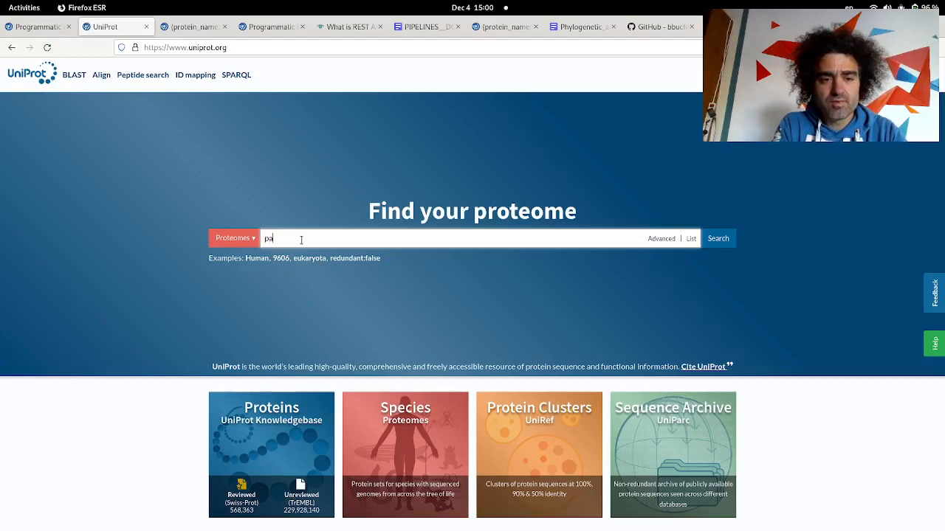
{"action": "type", "text": "chimpanzee"}
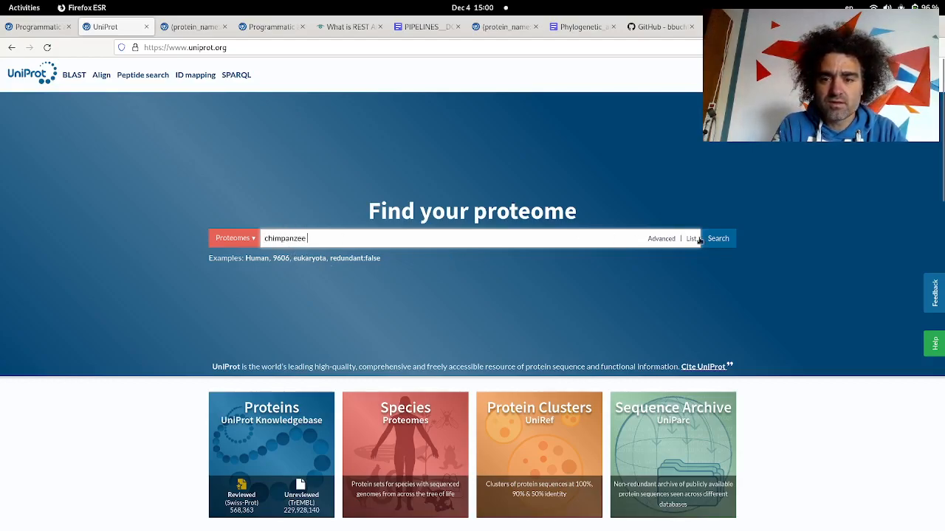
{"action": "left_click", "coordinate": [717, 238]}
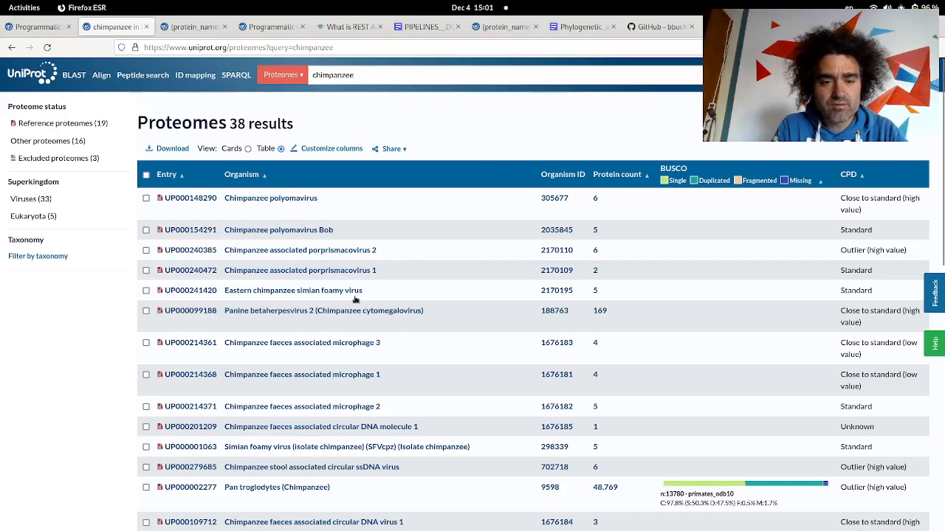
Scroll to Pan troglodytes and follow its 48,769 protein count into UniProtKB.
{"action": "scroll", "scroll_direction": "down", "scroll_amount": 3}
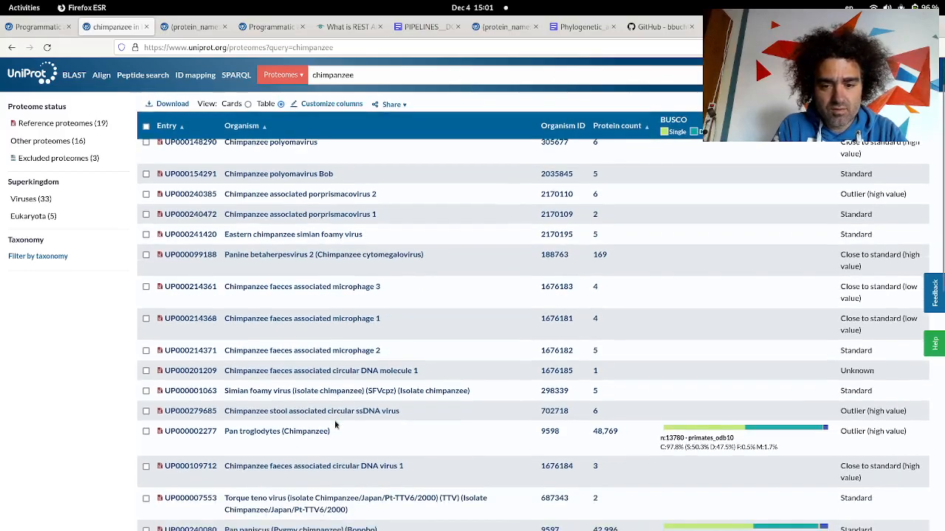
{"action": "mouse_move", "coordinate": [614, 238]}
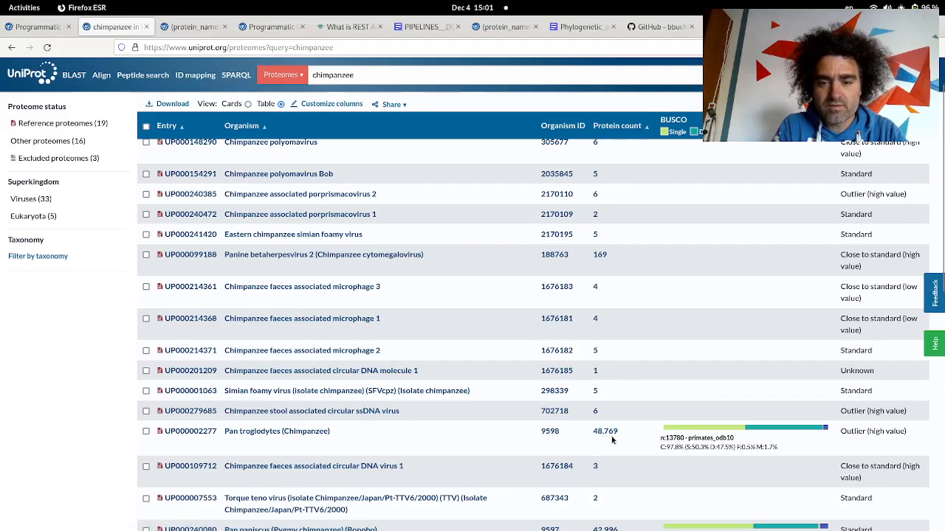
{"action": "mouse_move", "coordinate": [625, 178]}
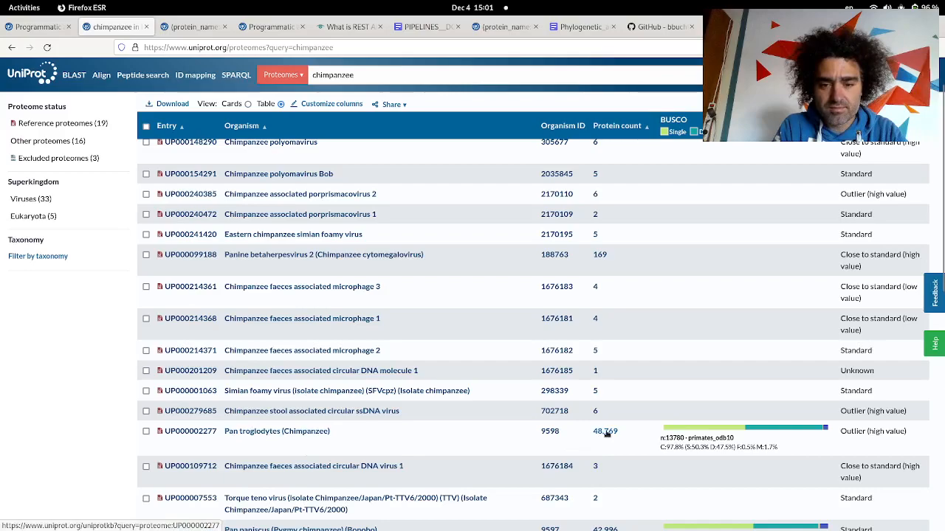
{"action": "left_click", "coordinate": [189, 432]}
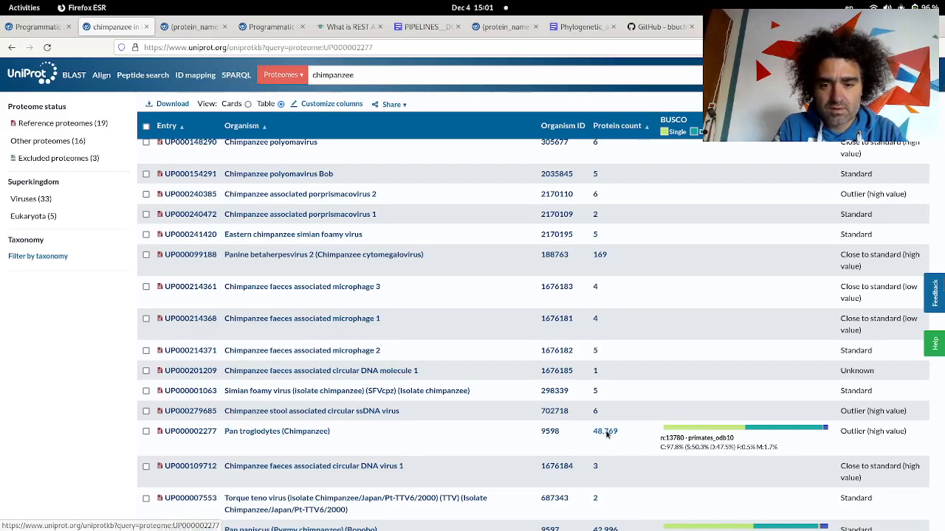
{"action": "left_click", "coordinate": [596, 432]}
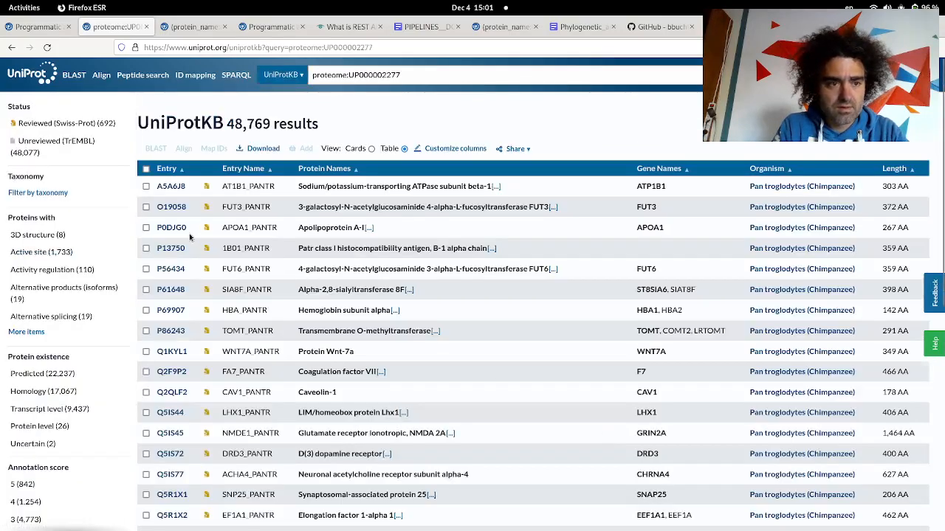
Select all 25 proteins on the page and reveal the annotation-score filters in the sidebar.
{"action": "left_click", "coordinate": [146, 168]}
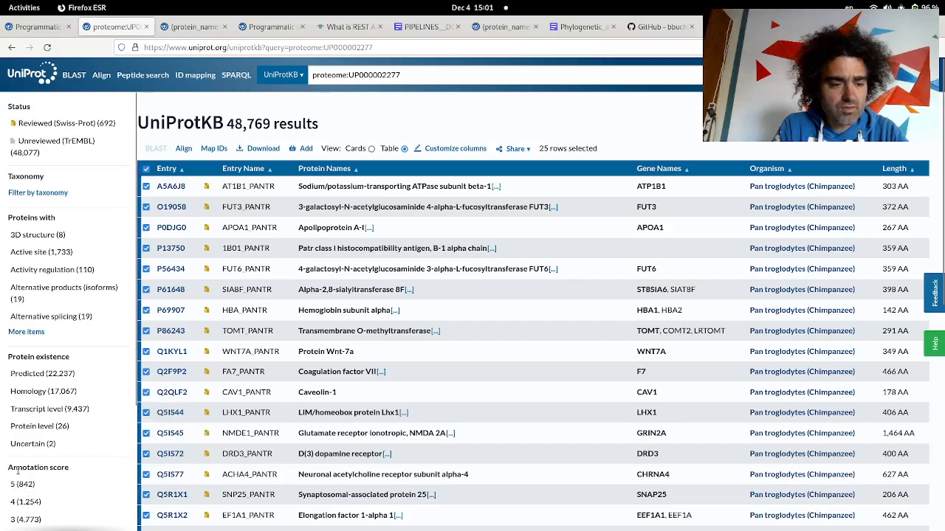
{"action": "scroll", "scroll_direction": "down", "scroll_amount": 3}
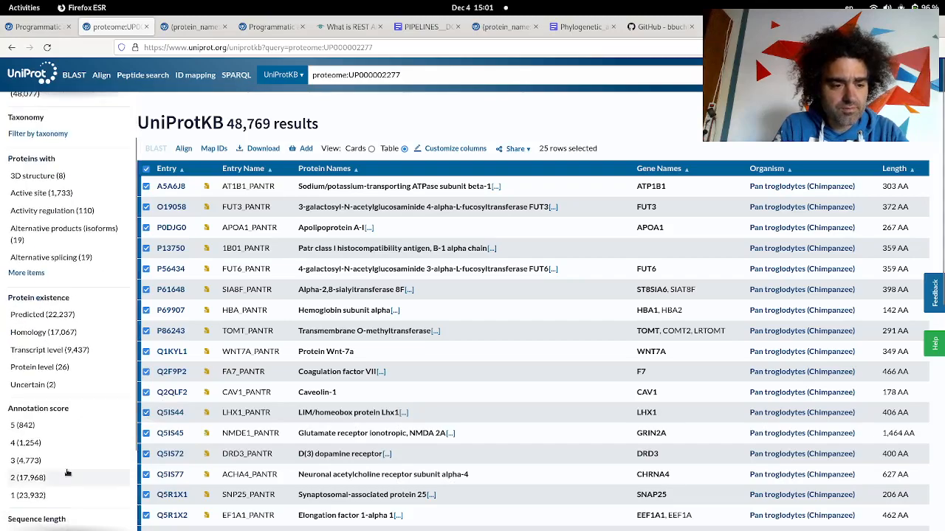
{"action": "scroll", "scroll_direction": "down", "scroll_amount": 3}
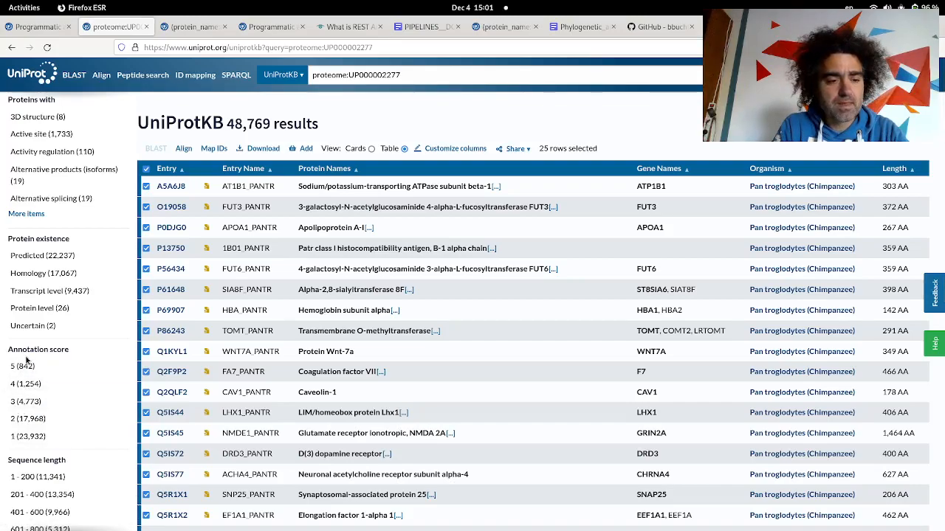
{"action": "mouse_move", "coordinate": [41, 361]}
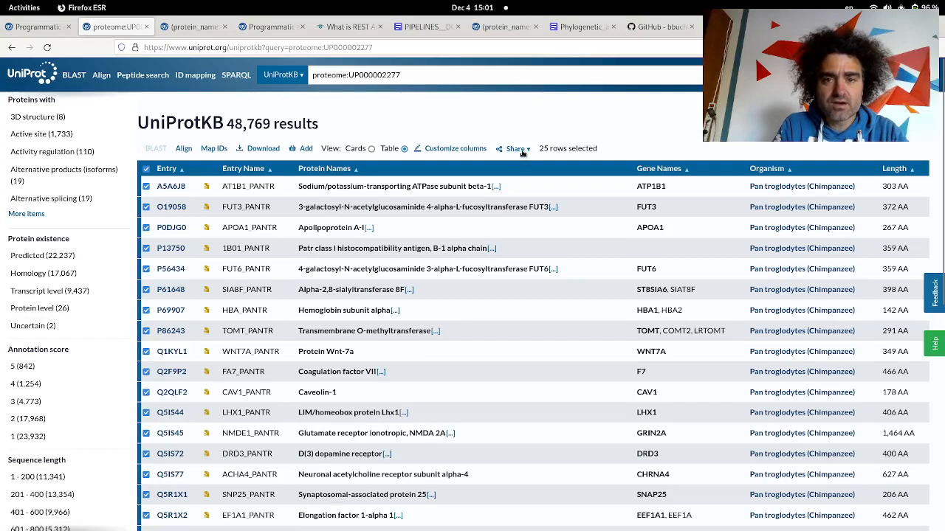
Set the download to all 48,769 proteins as uncompressed FASTA (canonical).
{"action": "left_click", "coordinate": [512, 148]}
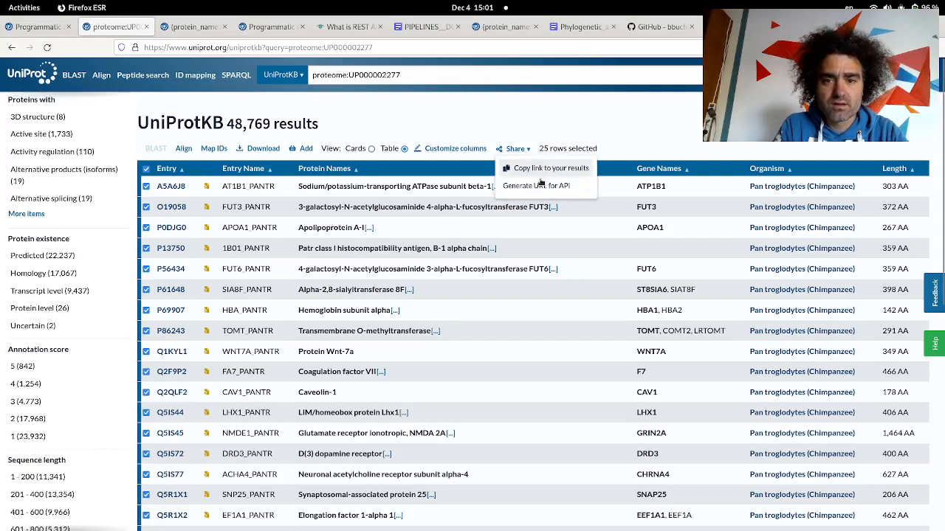
{"action": "left_click", "coordinate": [263, 148]}
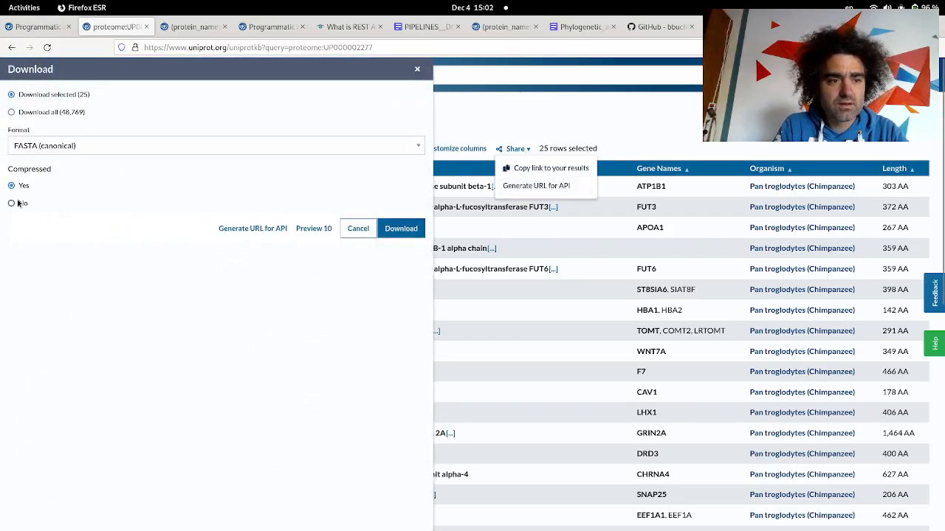
{"action": "left_click", "coordinate": [12, 204]}
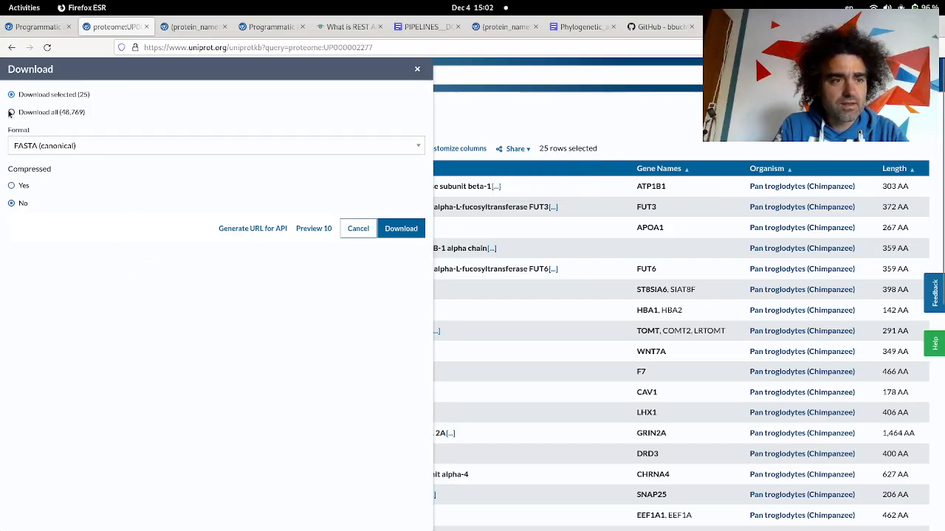
{"action": "left_click", "coordinate": [11, 112]}
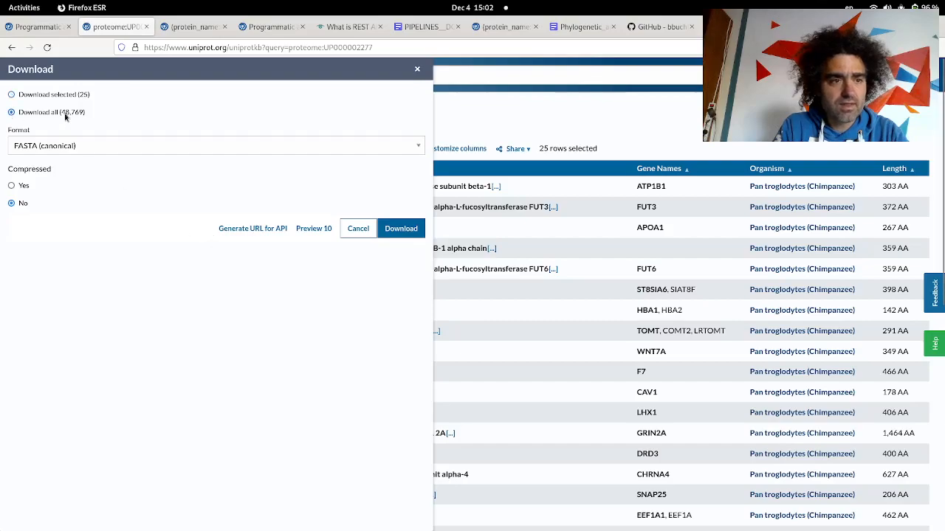
{"action": "mouse_move", "coordinate": [260, 227]}
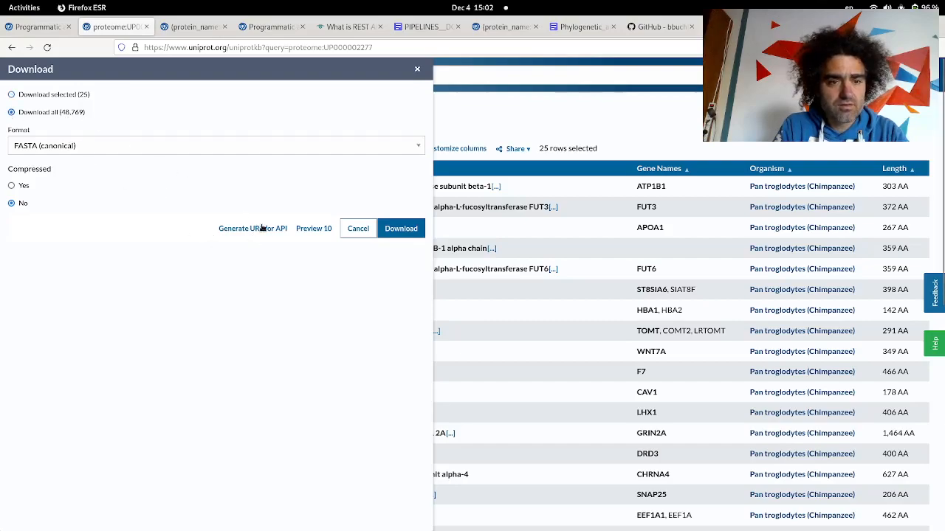
Generate the API URL and copy the streaming endpoint download link.
{"action": "left_click", "coordinate": [252, 228]}
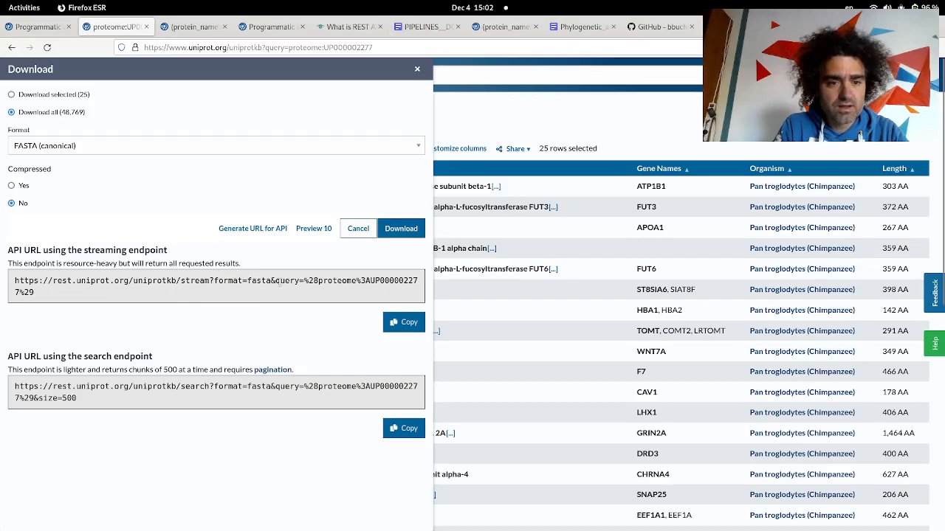
{"action": "double_click", "coordinate": [298, 280]}
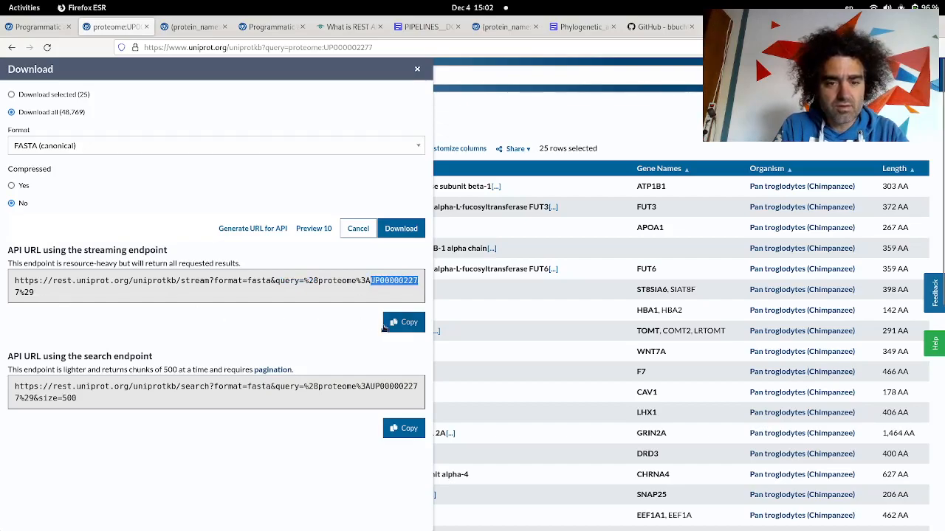
{"action": "left_click", "coordinate": [403, 322]}
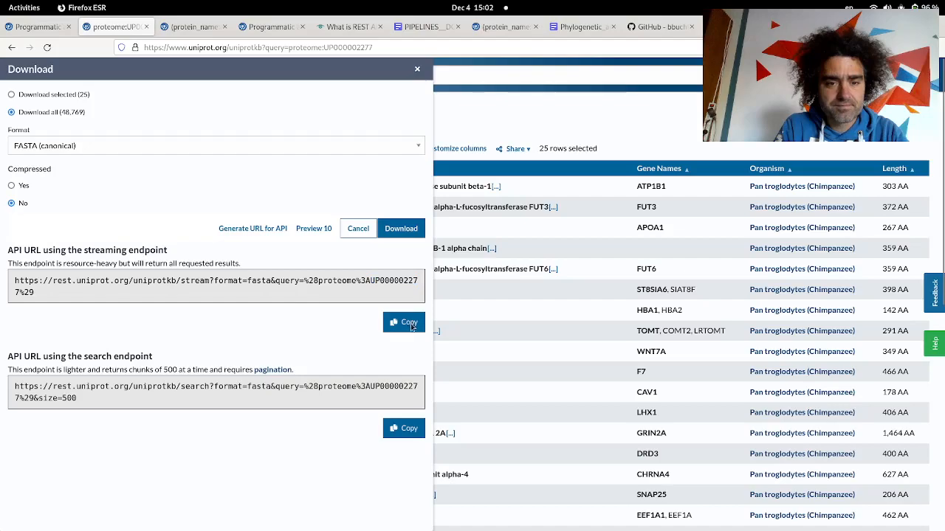
{"action": "left_click", "coordinate": [403, 322]}
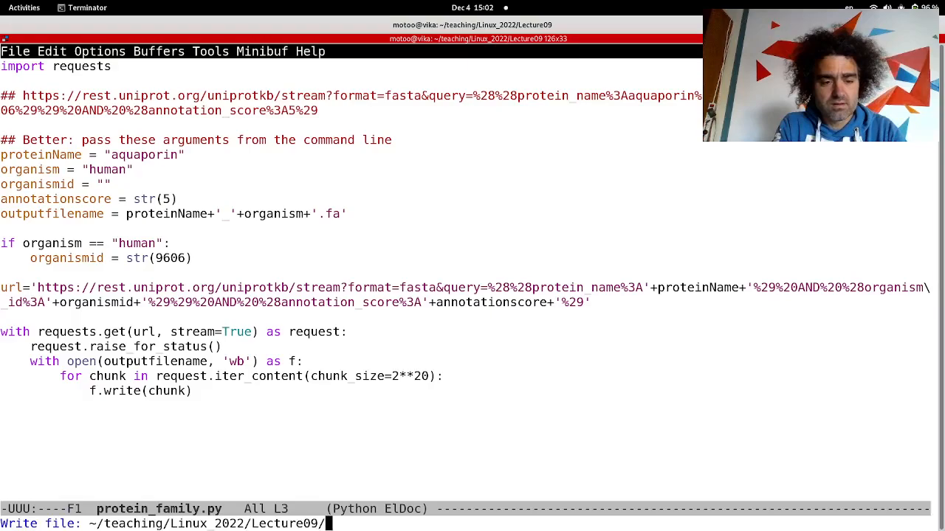
Write the buffer to ~/teaching/Linux_2022/Lecture09/proteome.py.
{"action": "type", "text": "prot"}
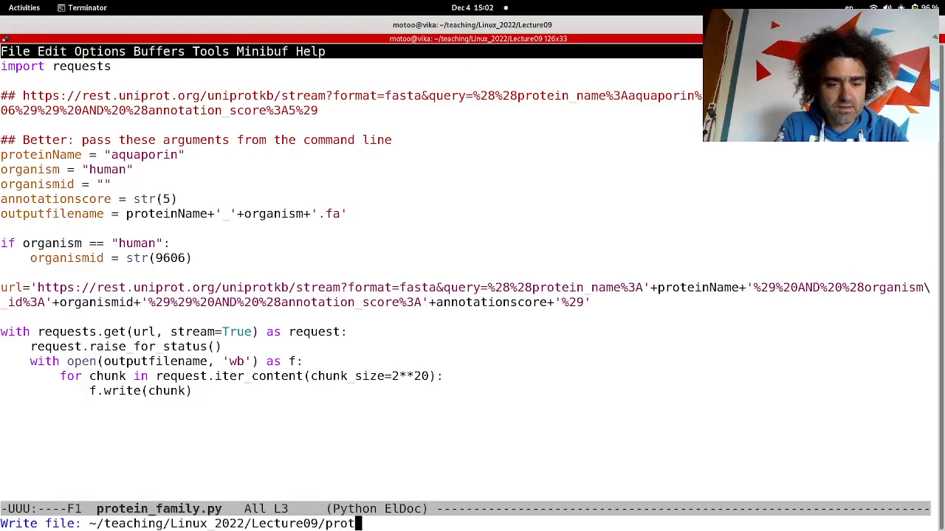
{"action": "type", "text": "ein"}
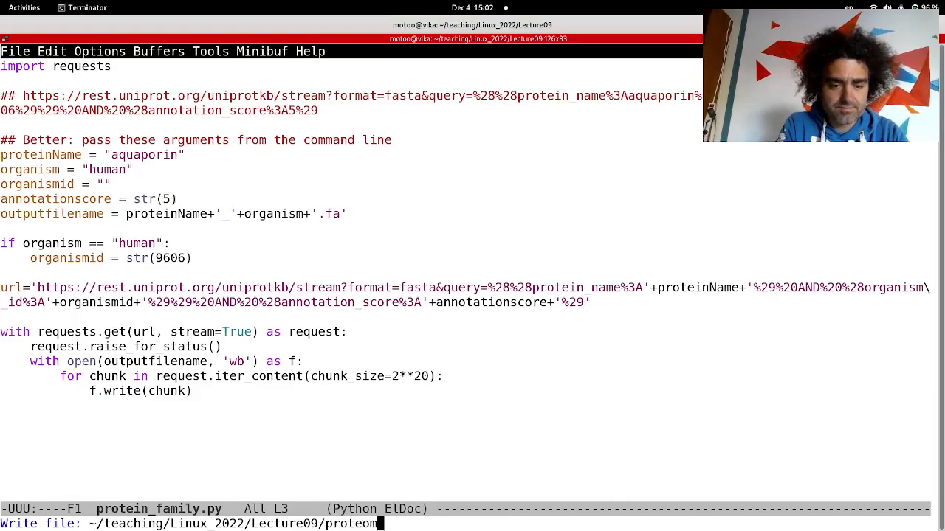
{"action": "type", "text": "e.py"}
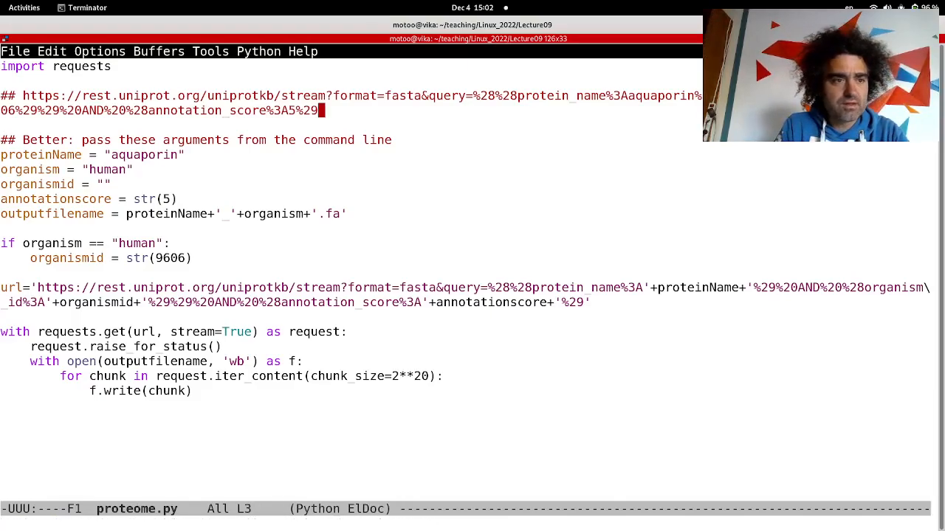
Add a commented line holding the UP000002277 proteome stream URL.
{"action": "key", "text": "Return"}
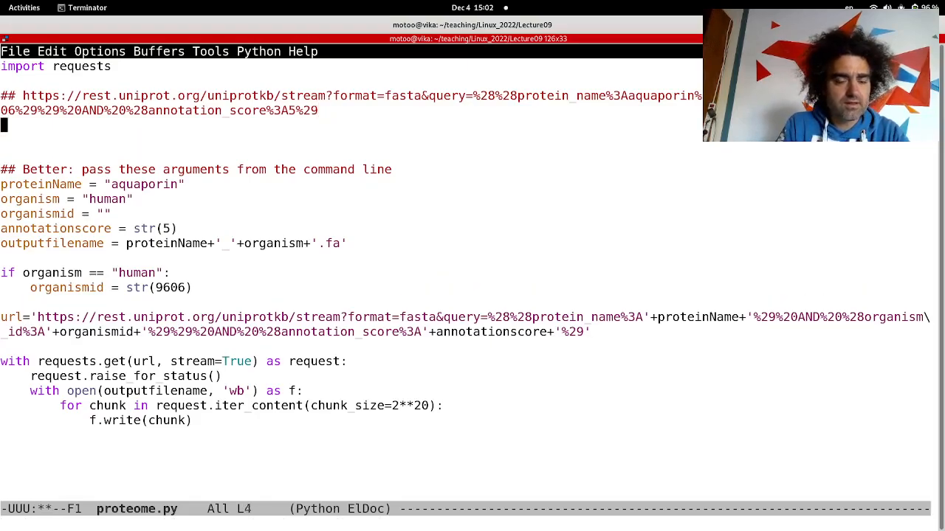
{"action": "type", "text": "##"}
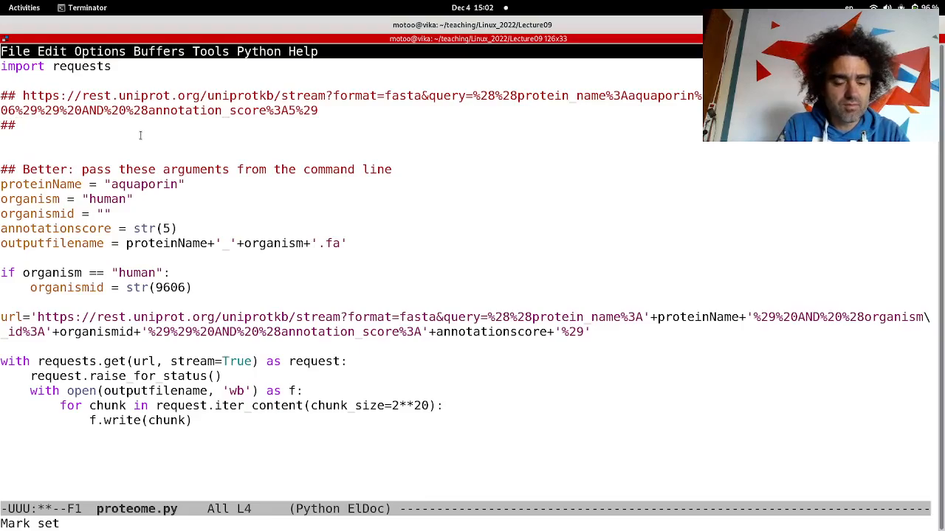
{"action": "type", "text": "#https://rest.uniprot.org/uniprotkb/stream?format=fasta&query=%28proteome%3AUP000002277%29"}
{"action": "left_click", "coordinate": [173, 243]}
{"action": "type", "text": "outputfilename = \""}
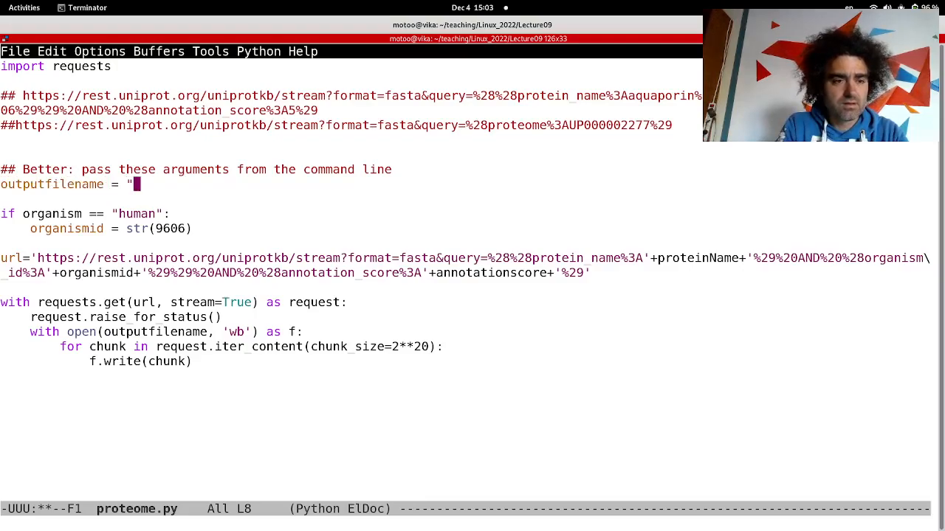
Set outputfilename to 'chimp_proteome.fa' and replace the old url definition with the proteome stream URL.
{"action": "type", "text": "chimp_"}
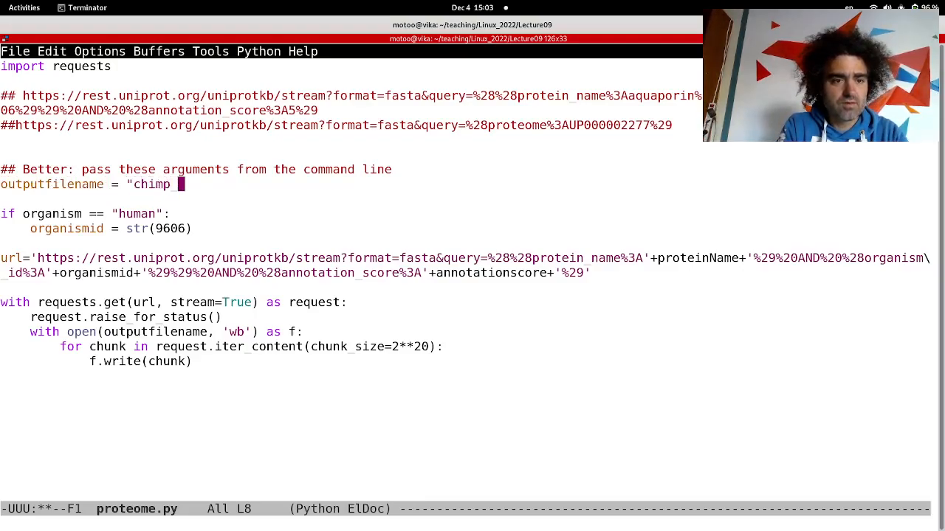
{"action": "type", "text": "prote"}
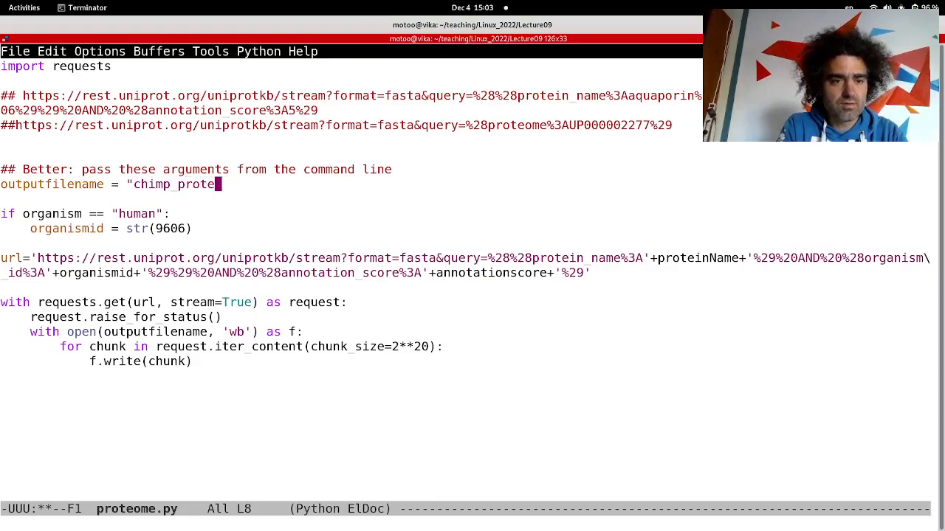
{"action": "type", "text": "ome.fa\""}
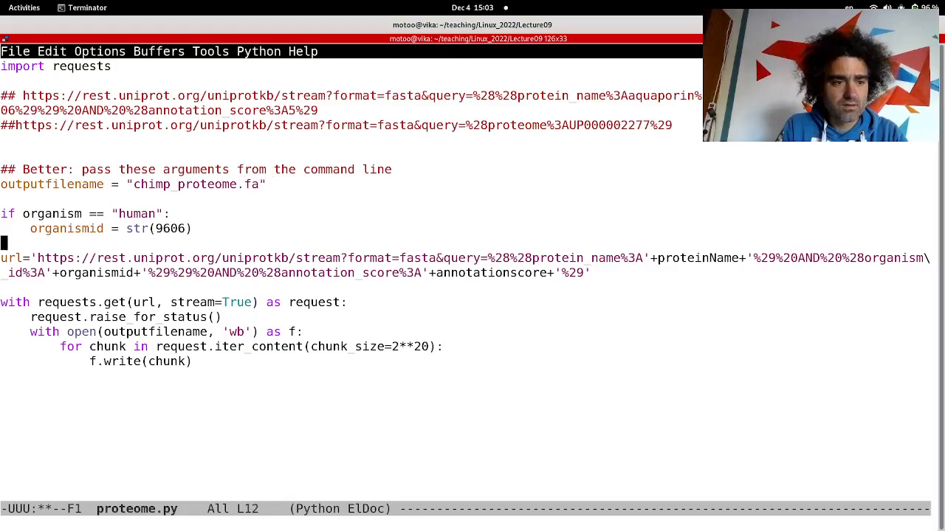
{"action": "left_click", "coordinate": [46, 257]}
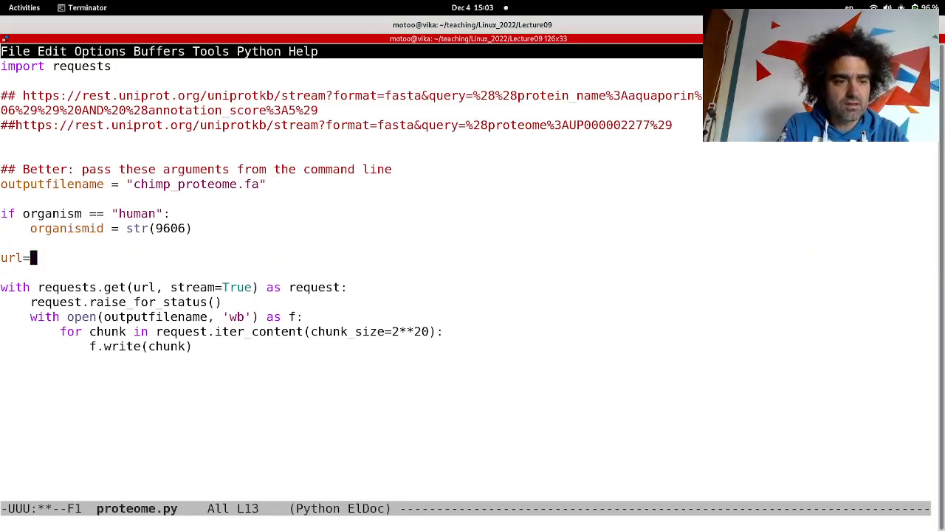
{"action": "type", "text": "''"}
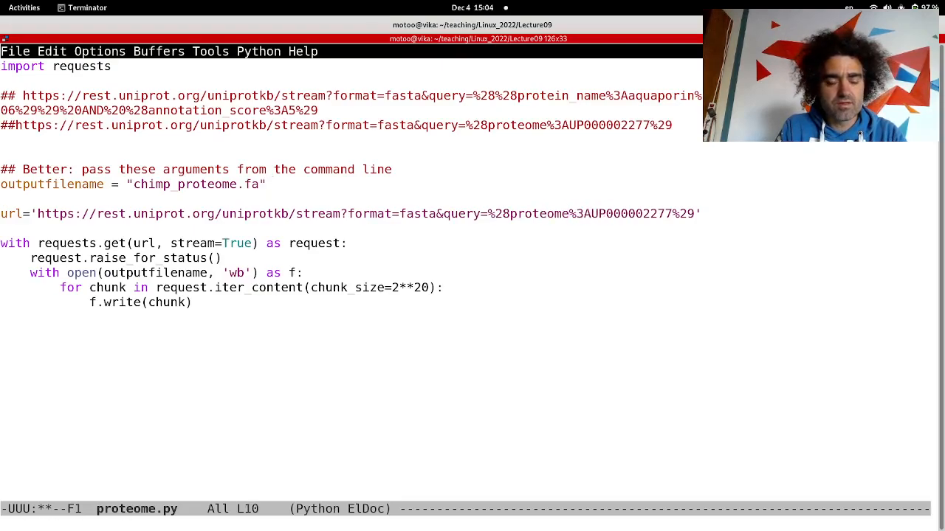
{"action": "left_click", "coordinate": [544, 213]}
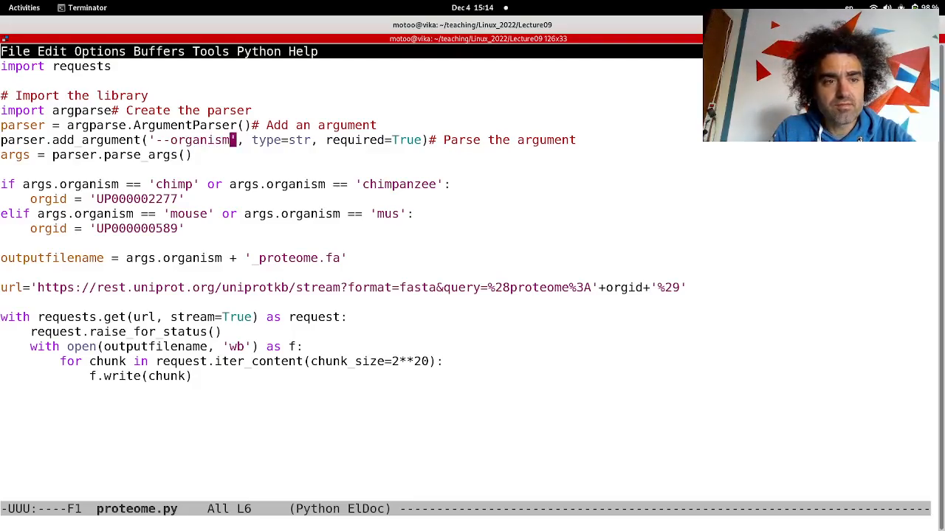
Start an empty line below the mouse proteome mapping in proteome.py.
{"action": "left_click", "coordinate": [124, 155]}
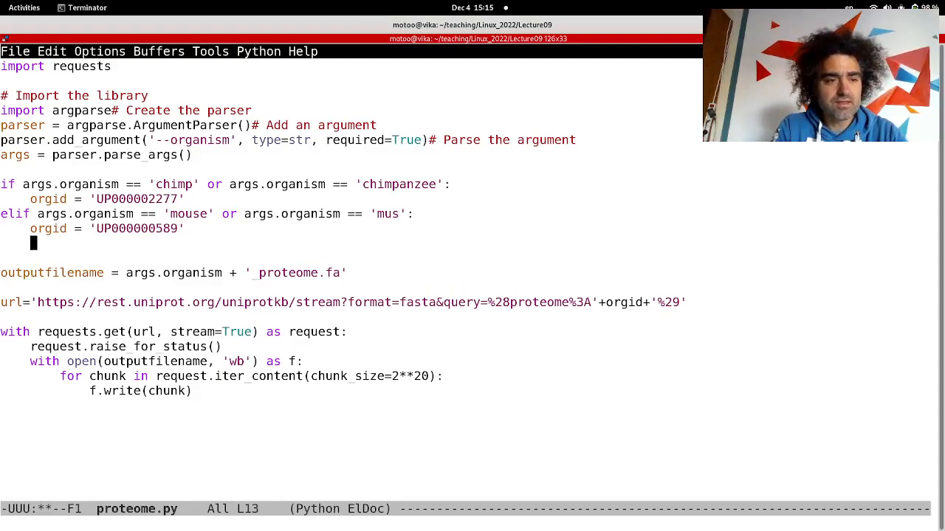
Add a commented-out elif args.organism == 'blah' branch after the mouse case.
{"action": "type", "text": "elif"}
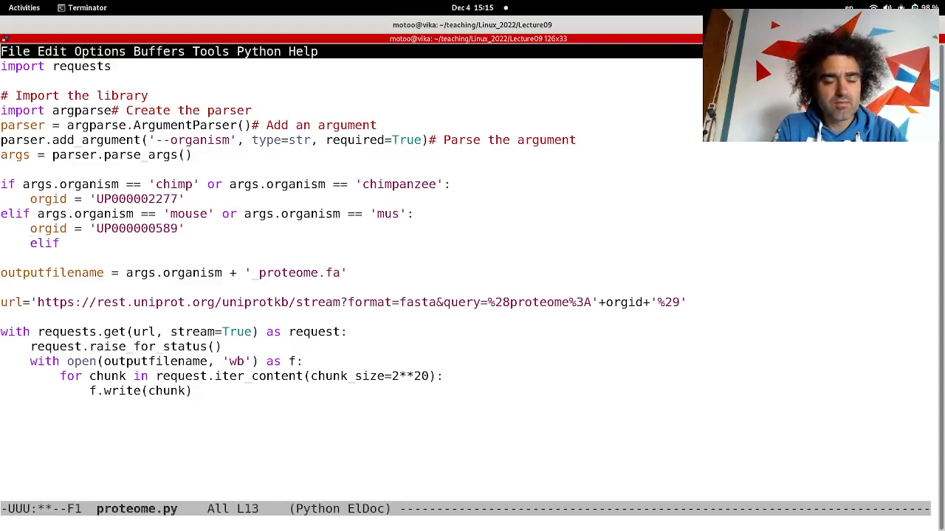
{"action": "type", "text": "###"}
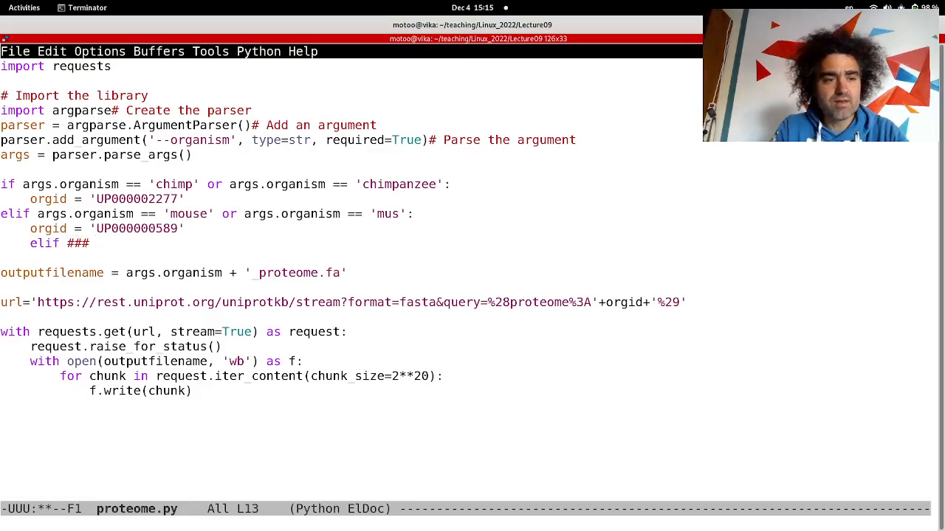
{"action": "type", "text": "args.organism"}
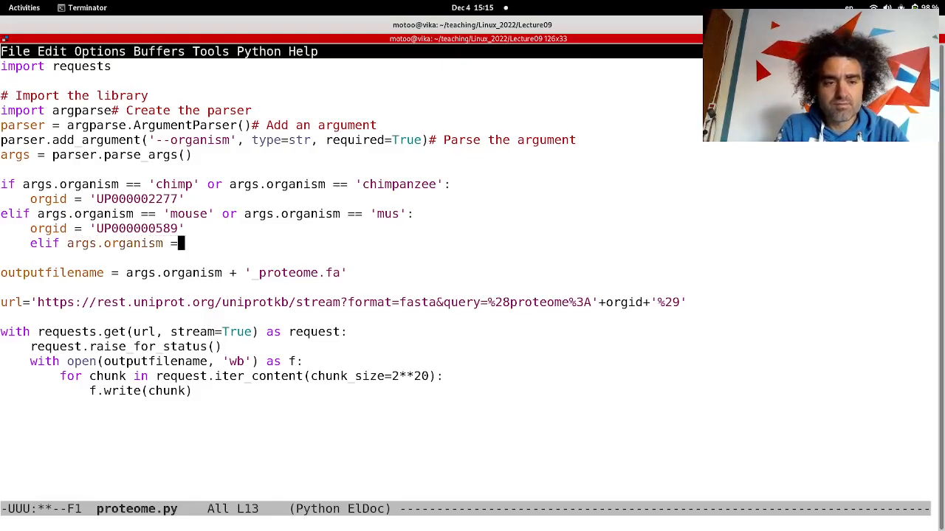
{"action": "type", "text": "= 'f"}
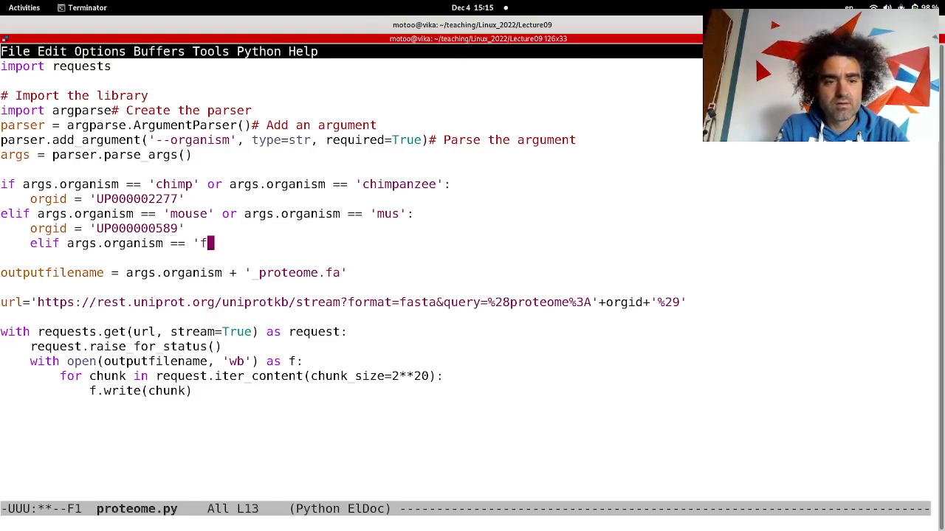
{"action": "type", "text": "blah'"}
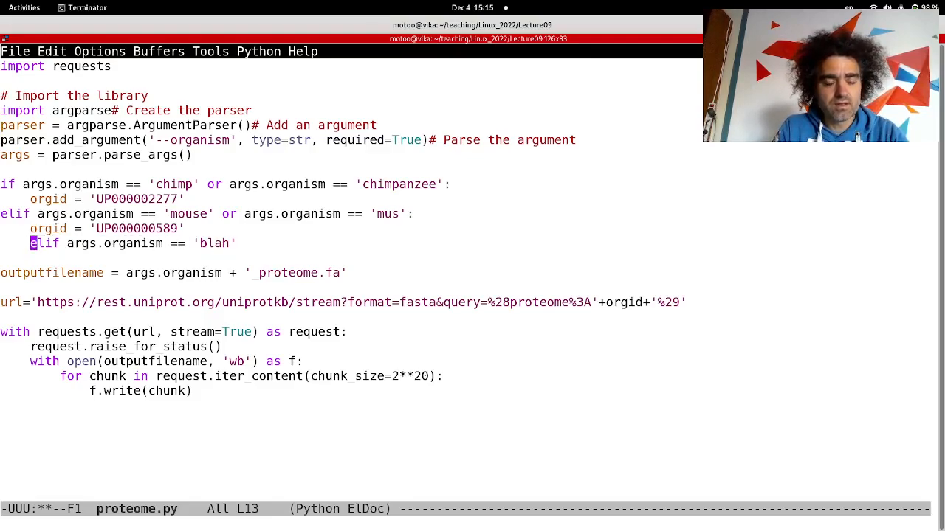
{"action": "type", "text": "#"}
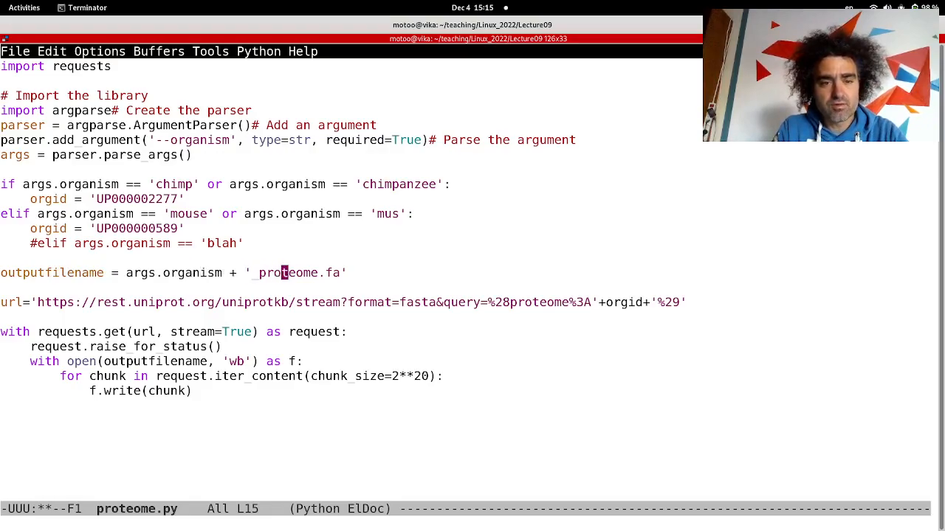
{"action": "left_click", "coordinate": [335, 301]}
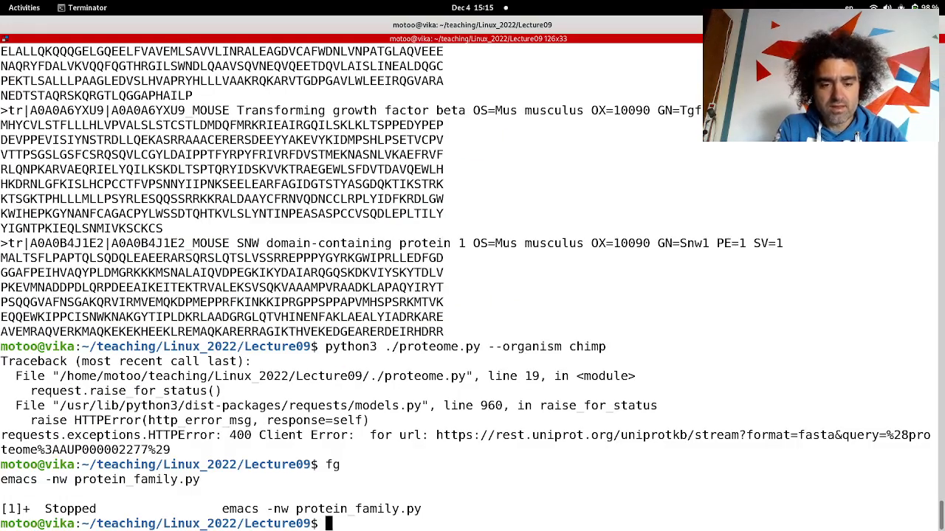
Run python3 ./proteome.py --organism chimp to download chimp_proteome.fa.
{"action": "type", "text": "python3"}
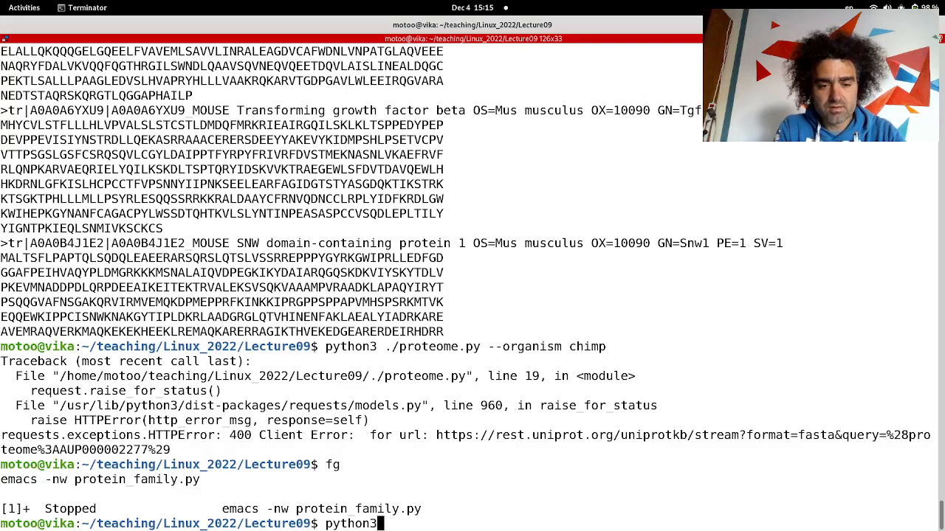
{"action": "type", "text": "./proteome.py"}
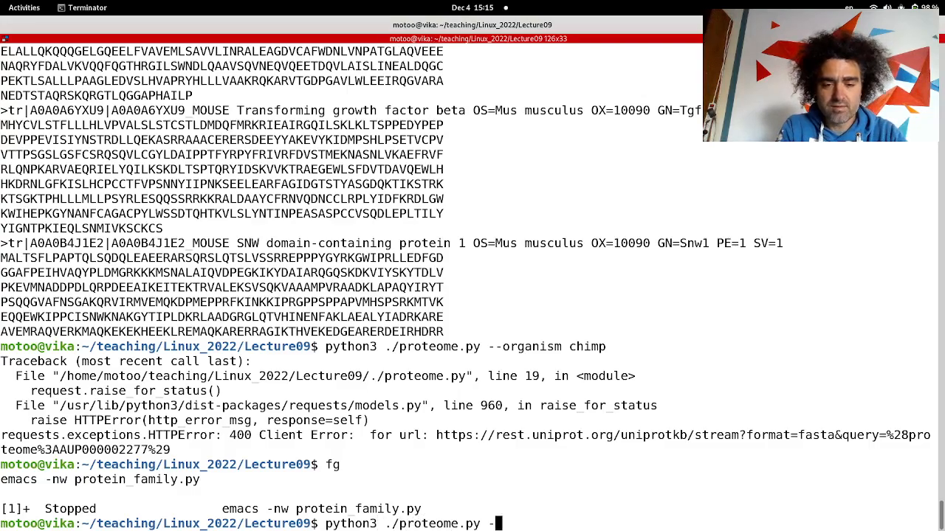
{"action": "type", "text": "-organism"}
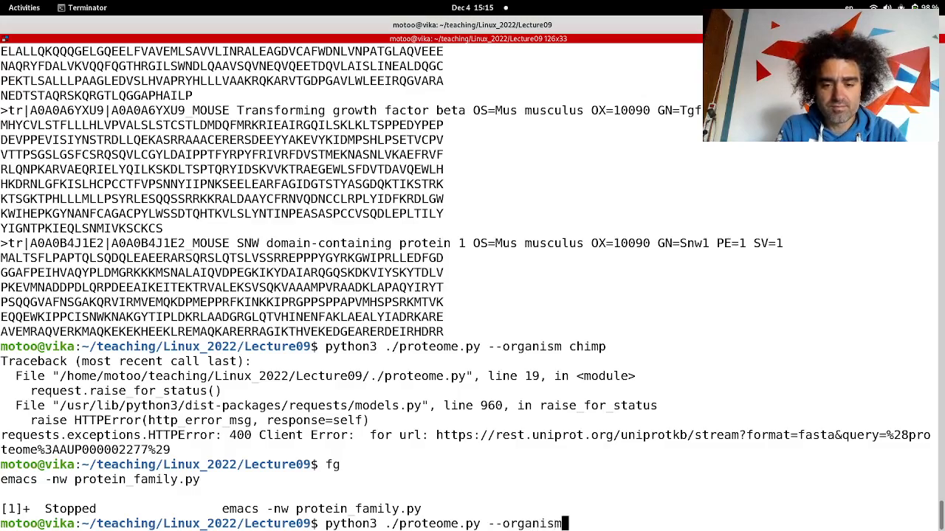
{"action": "type", "text": "chimp"}
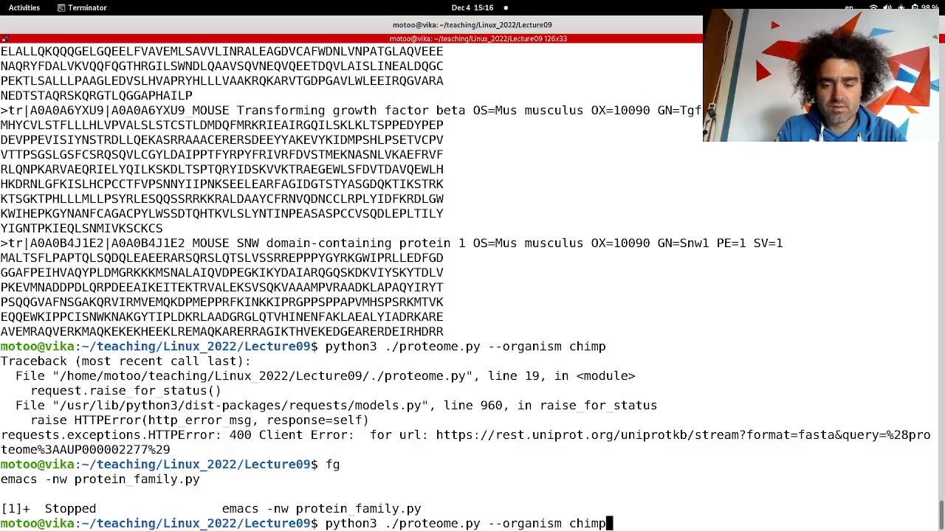
{"action": "key", "text": "Return"}
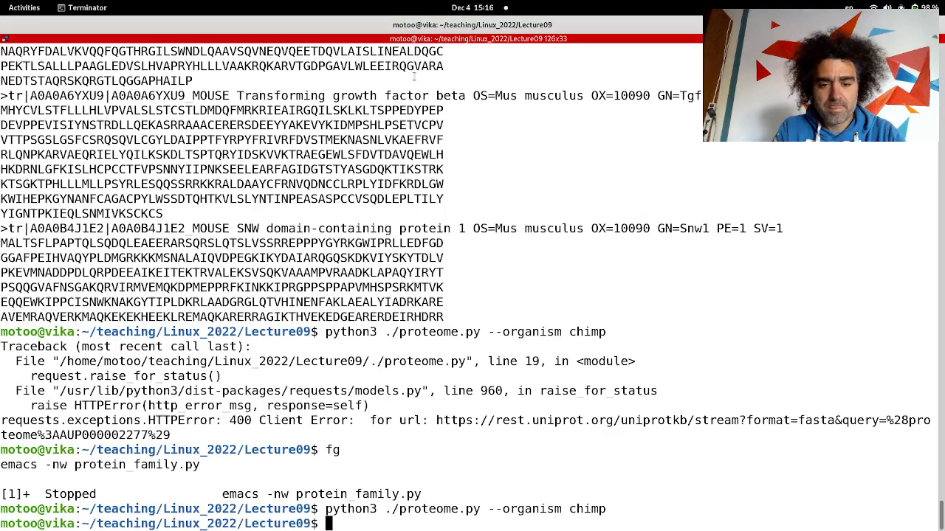
List the folder with ls -rtlh, showing the 31M chimp_proteome.fa.
{"action": "type", "text": "ls -rtl"}
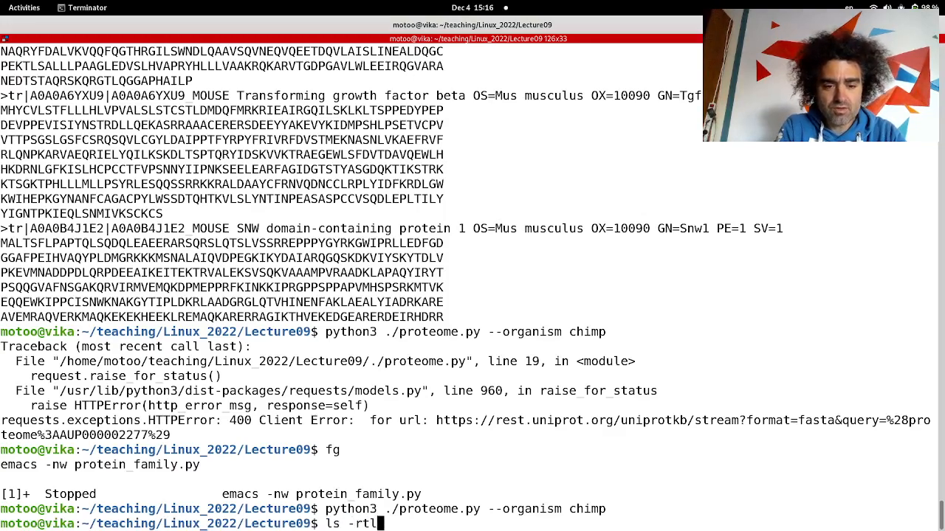
{"action": "key", "text": "Return"}
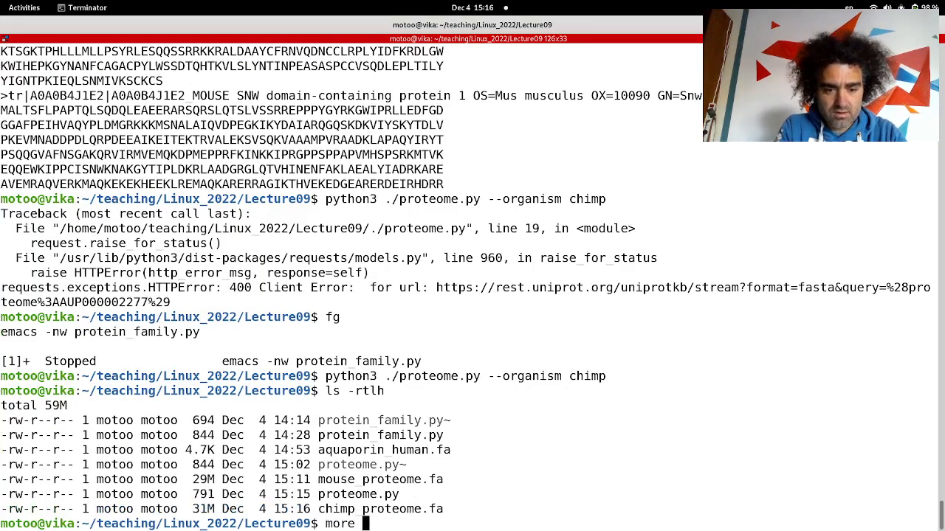
{"action": "mouse_move", "coordinate": [420, 485]}
{"action": "type", "text": "less =-"}
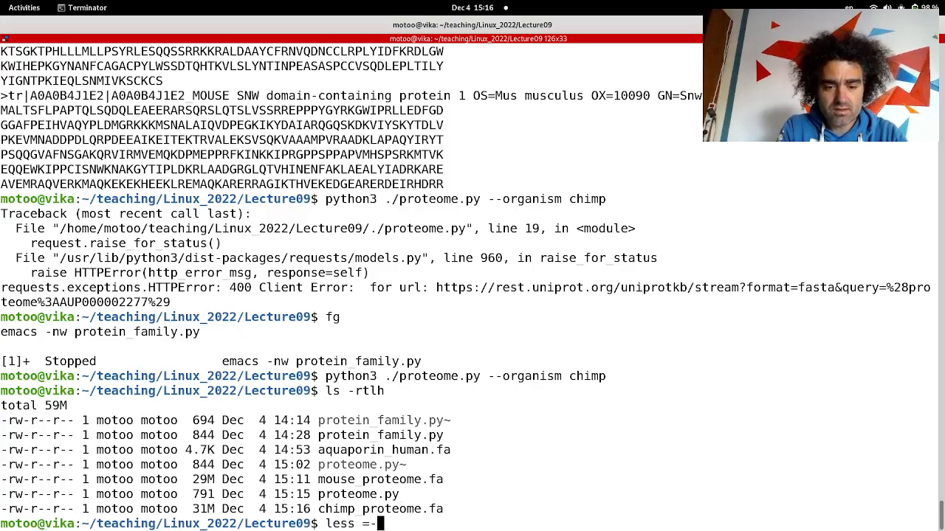
{"action": "type", "text": "S"}
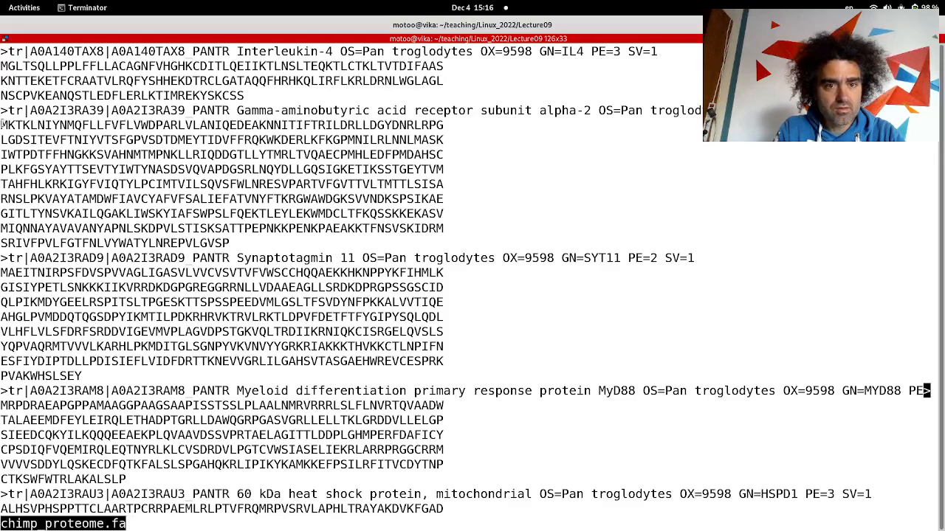
{"action": "left_click_drag", "start_coordinate": [0, 125], "coordinate": [442, 243]}
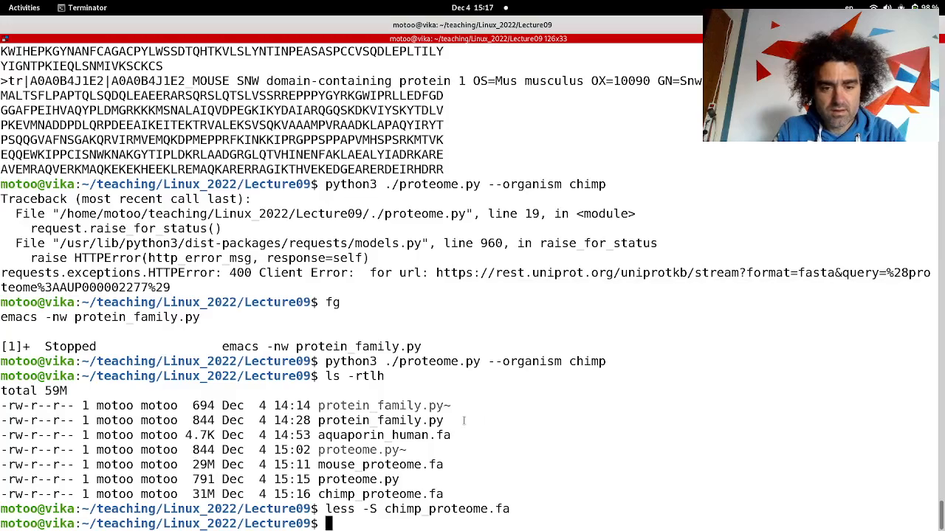
{"action": "double_click", "coordinate": [384, 434]}
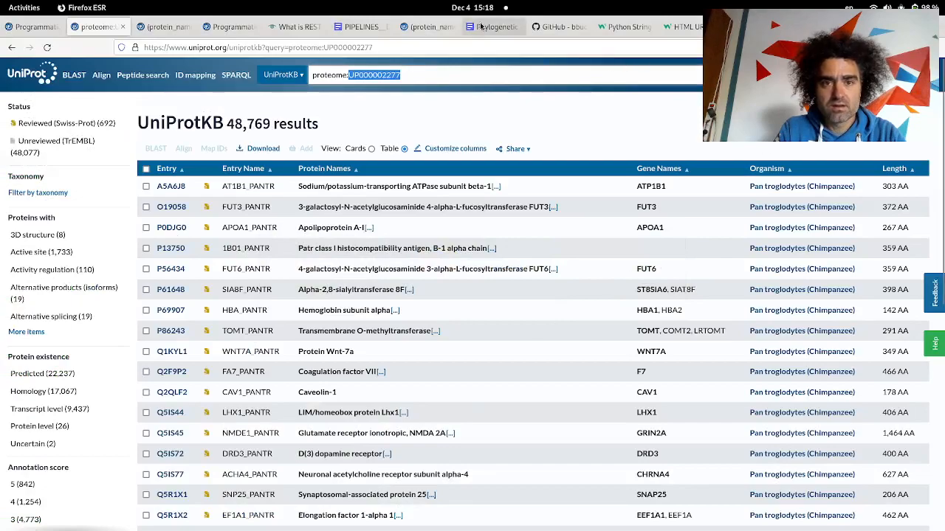
Select the proteome:UP000002277 query in the UniProtKB search field.
{"action": "left_click", "coordinate": [495, 27]}
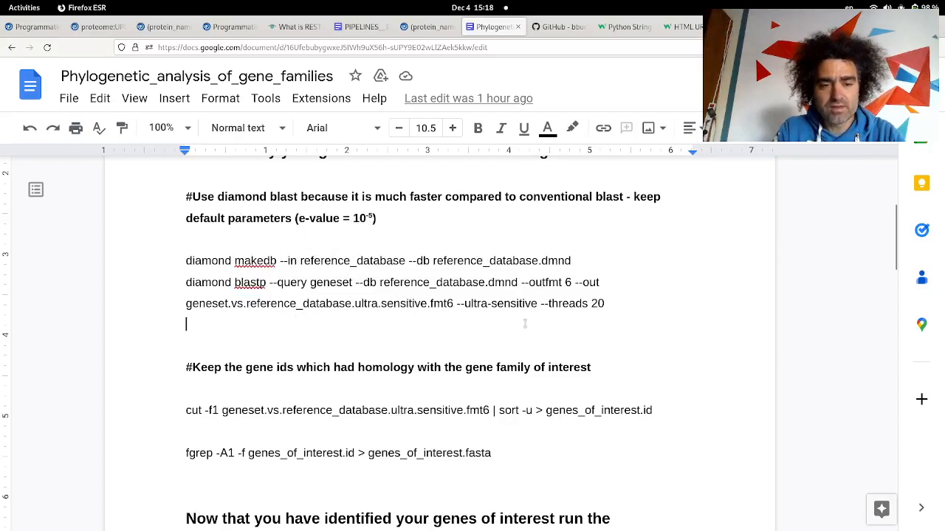
Scroll the protocol document down to the diamond makedb / blastp commands.
{"action": "scroll", "scroll_direction": "down", "scroll_amount": 3}
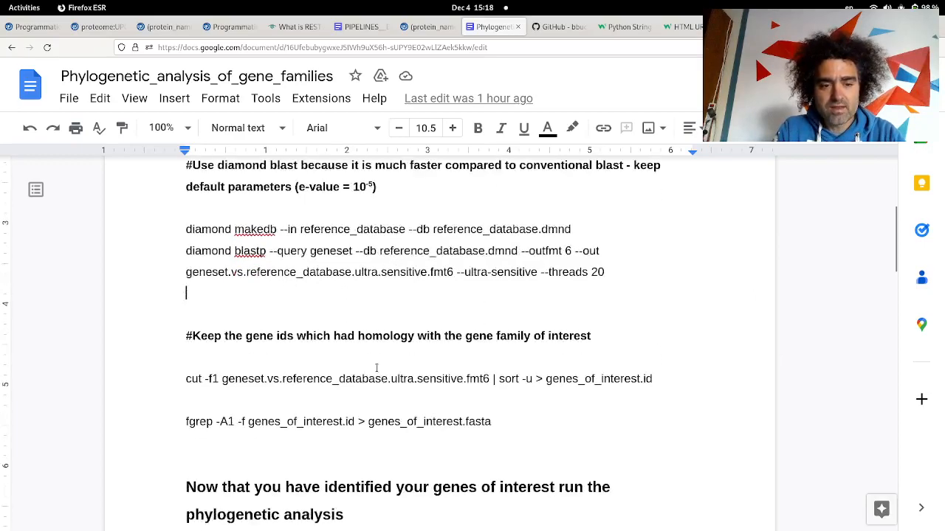
{"action": "scroll", "scroll_direction": "down", "scroll_amount": 3}
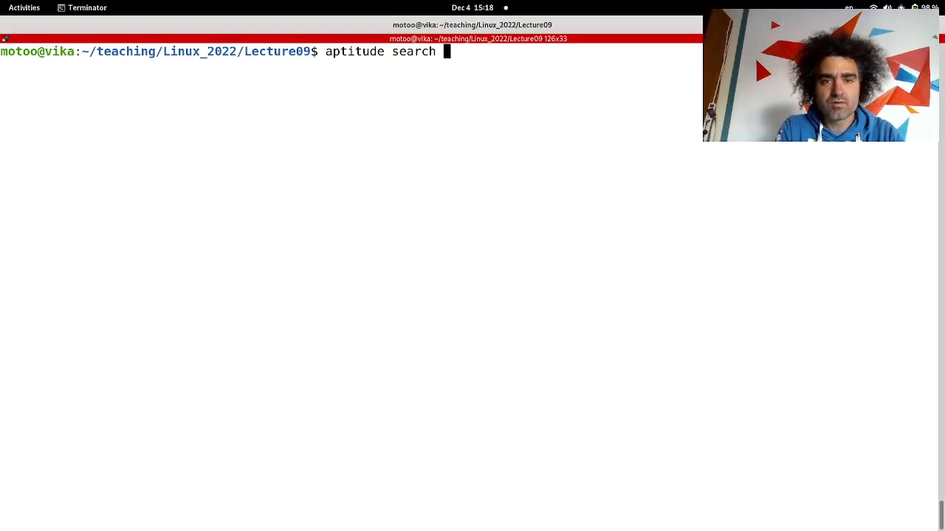
Run 'aptitude search diamond' and select the diamond-aligner package name in the results.
{"action": "type", "text": "diamond"}
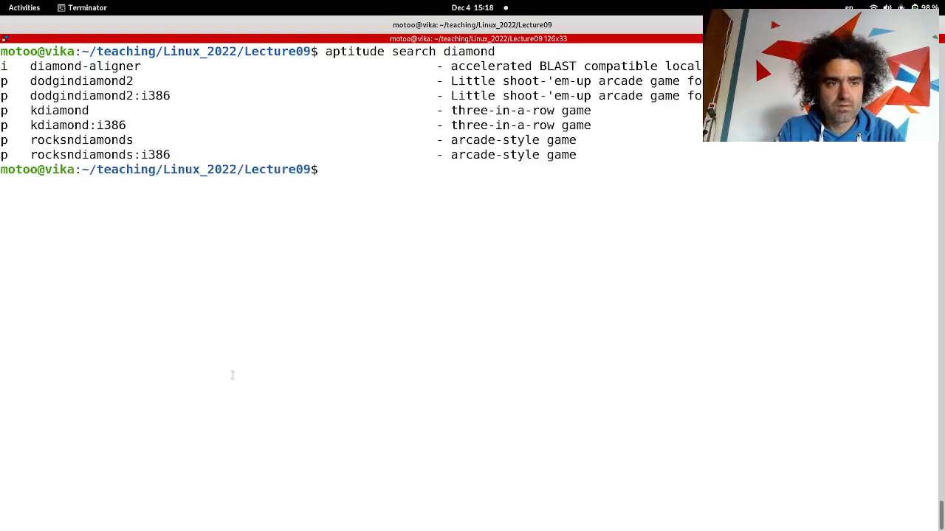
{"action": "double_click", "coordinate": [86, 65]}
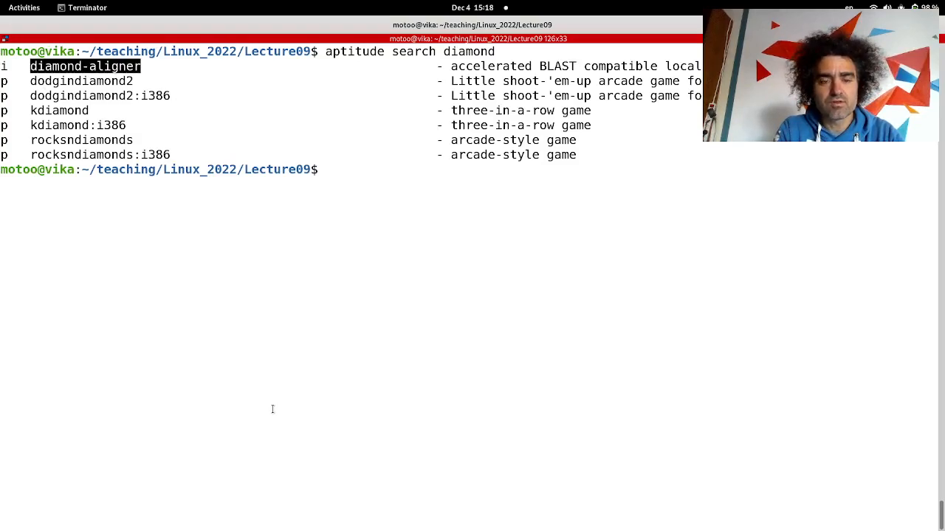
Type 'sudo apt install diamond-aligner' at the prompt without running it.
{"action": "type", "text": "sudo"}
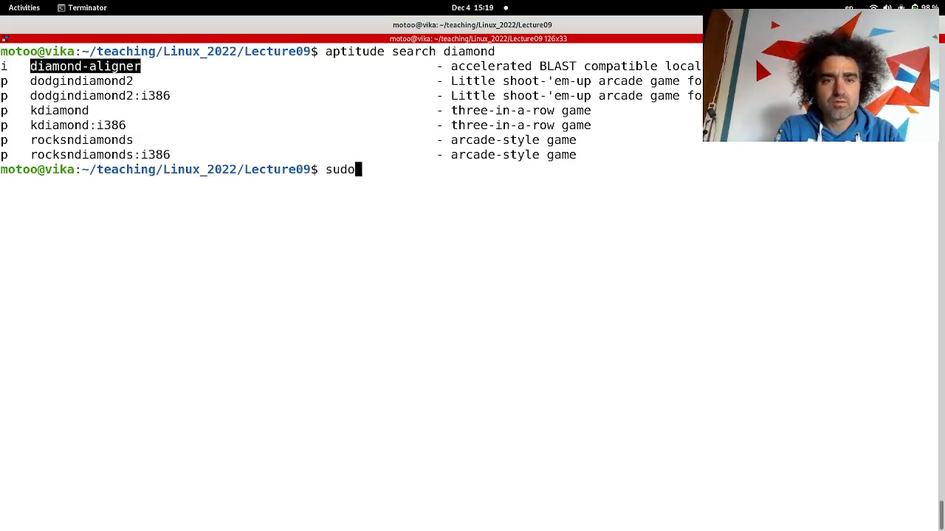
{"action": "type", "text": "apt install"}
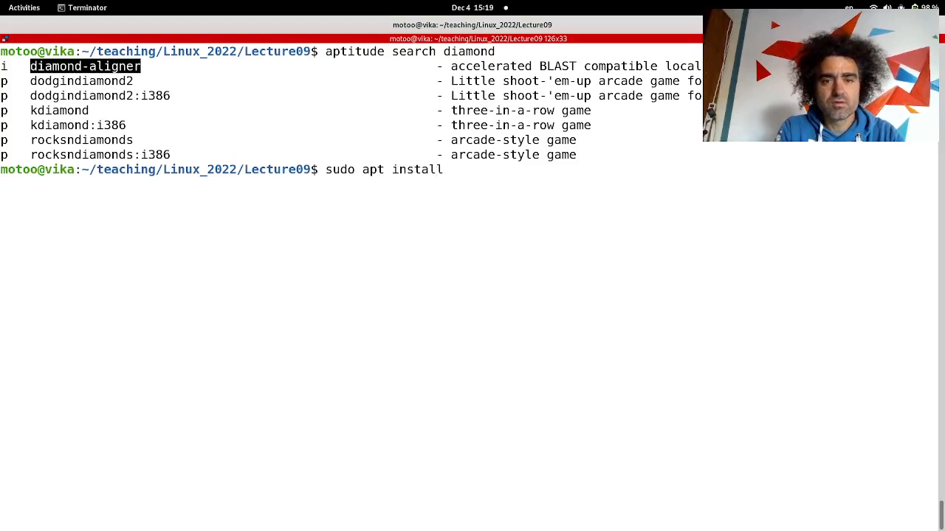
{"action": "type", "text": "diamond"}
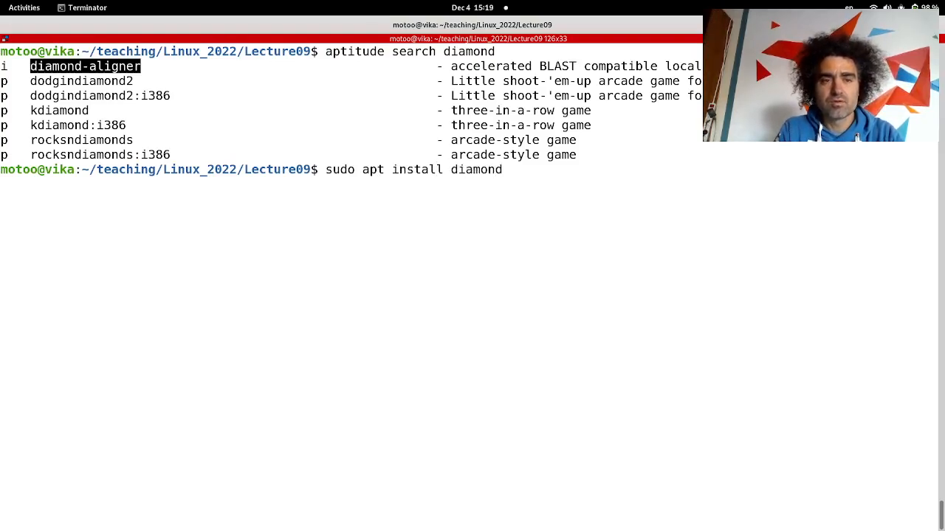
{"action": "type", "text": "-align"}
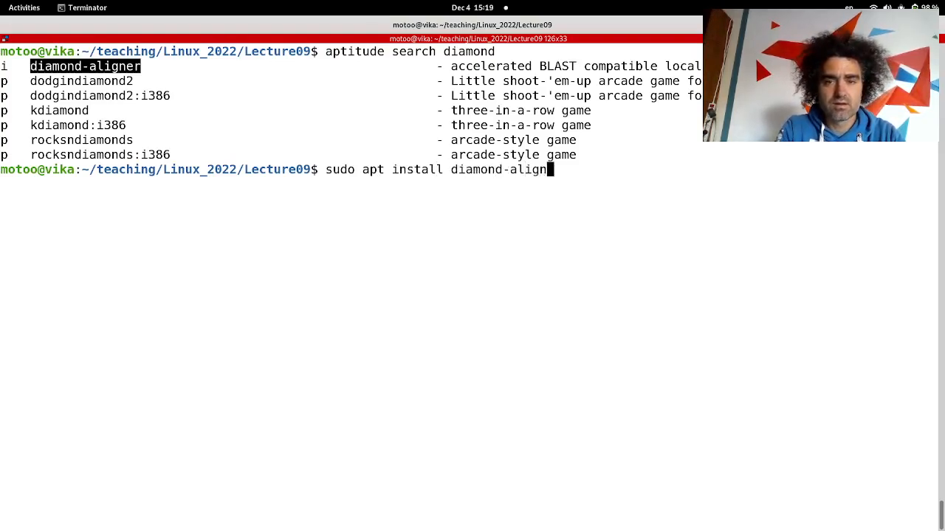
{"action": "type", "text": "er"}
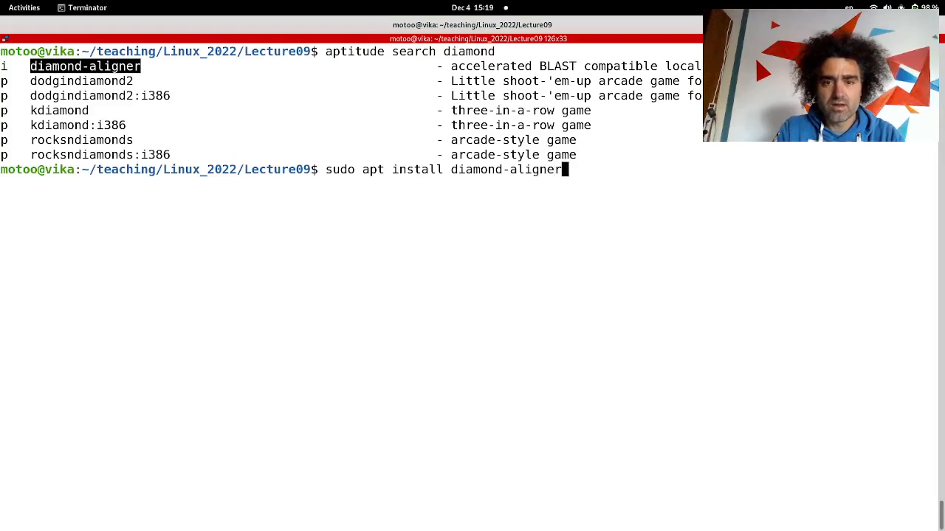